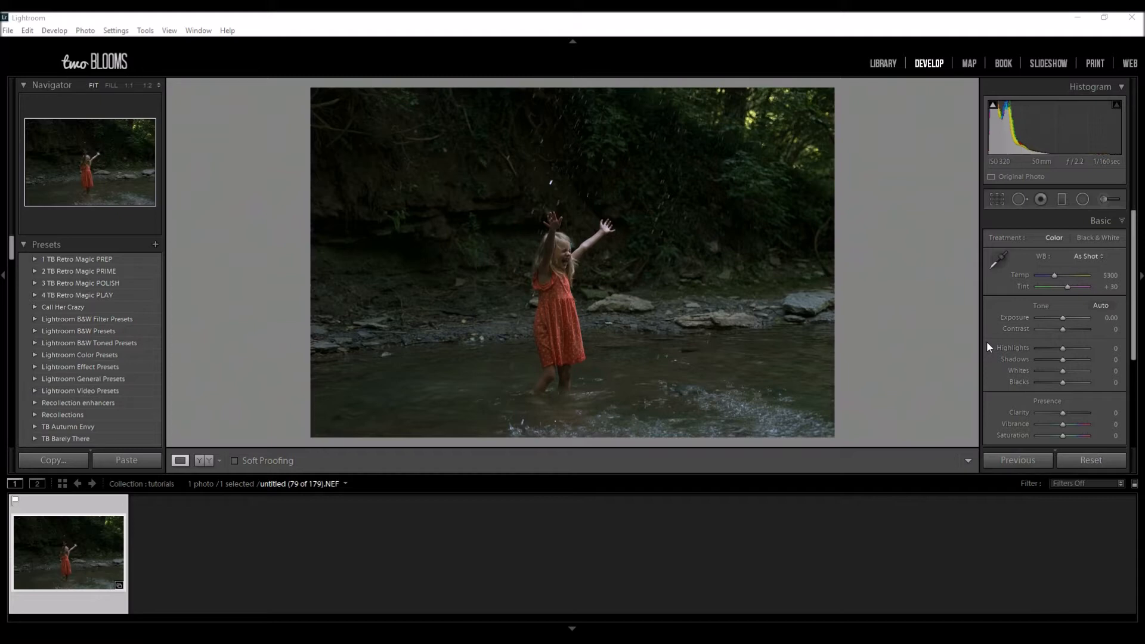
mouse_move(315, 465)
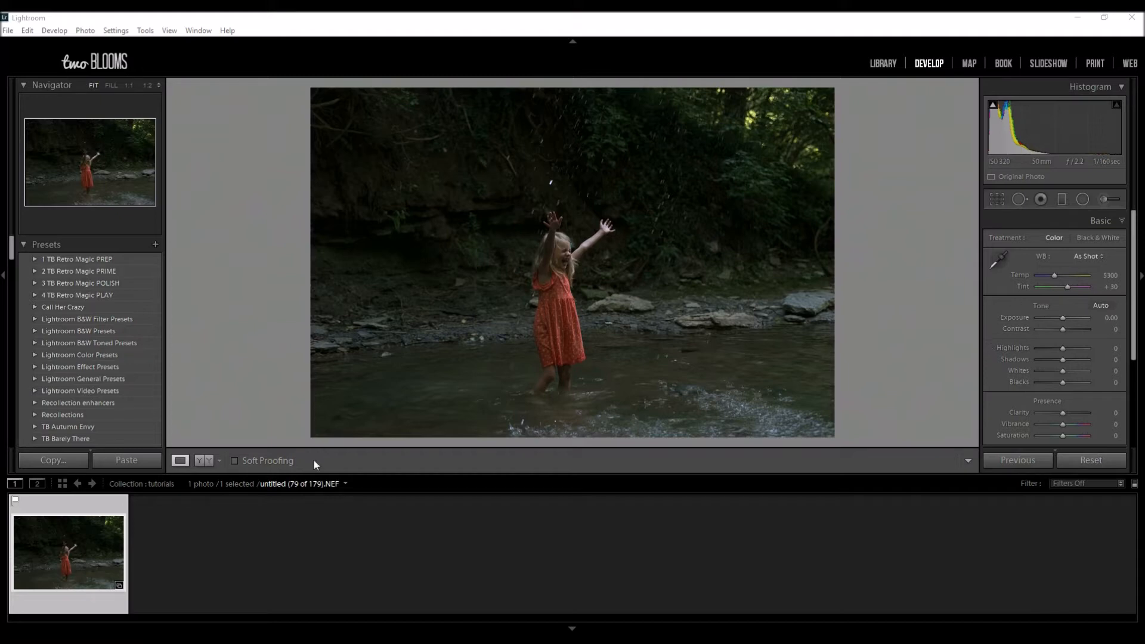
mouse_move(744, 256)
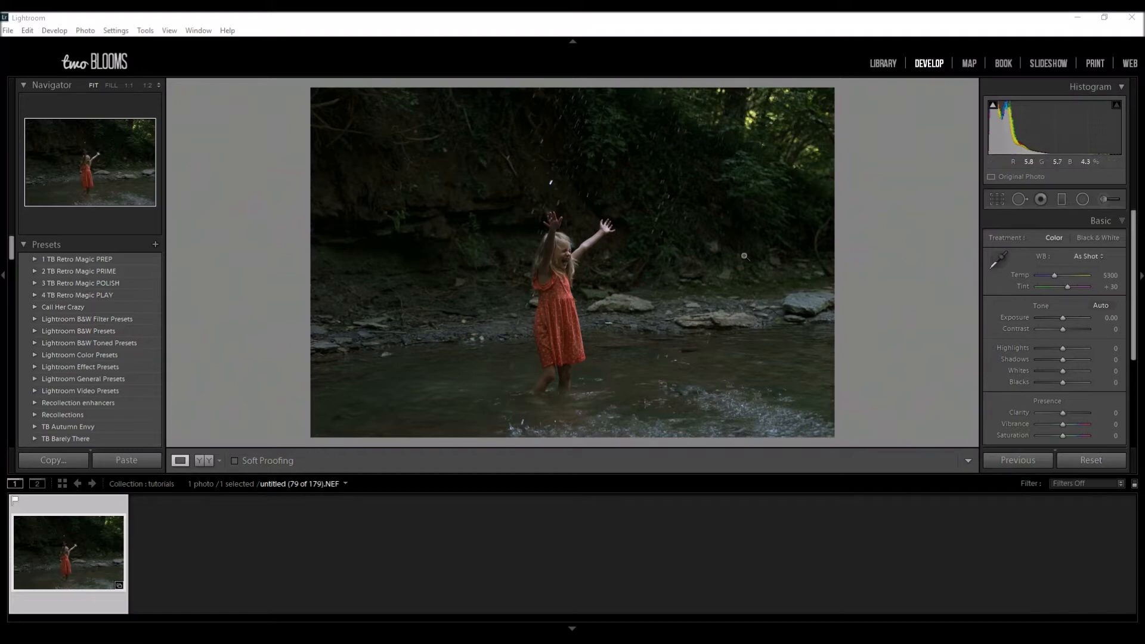
mouse_move(849, 188)
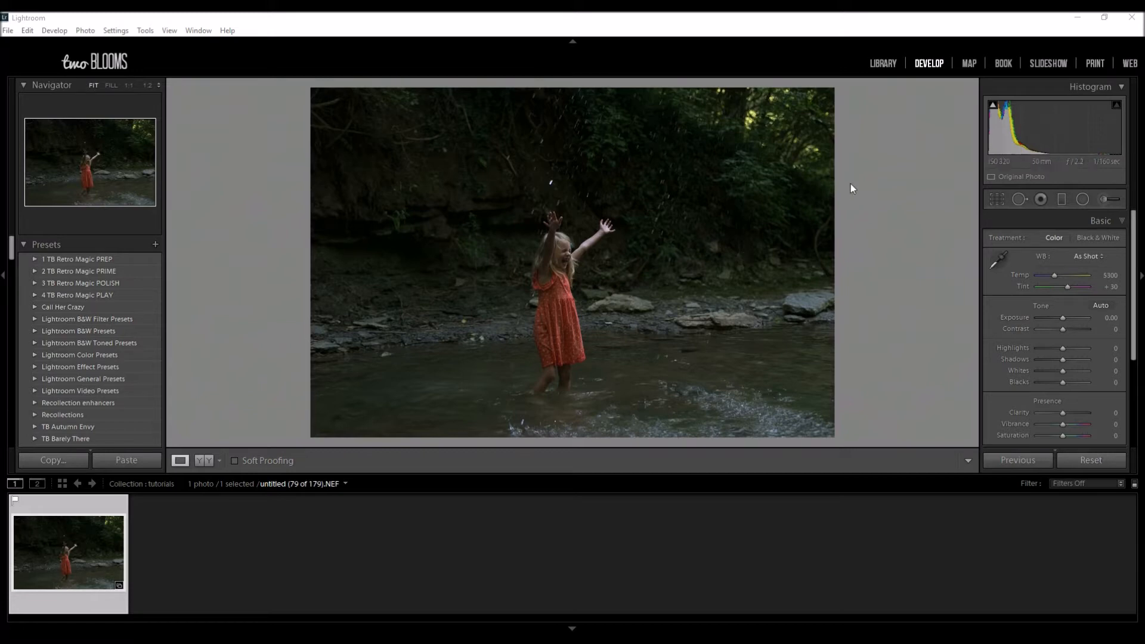
mouse_move(875, 207)
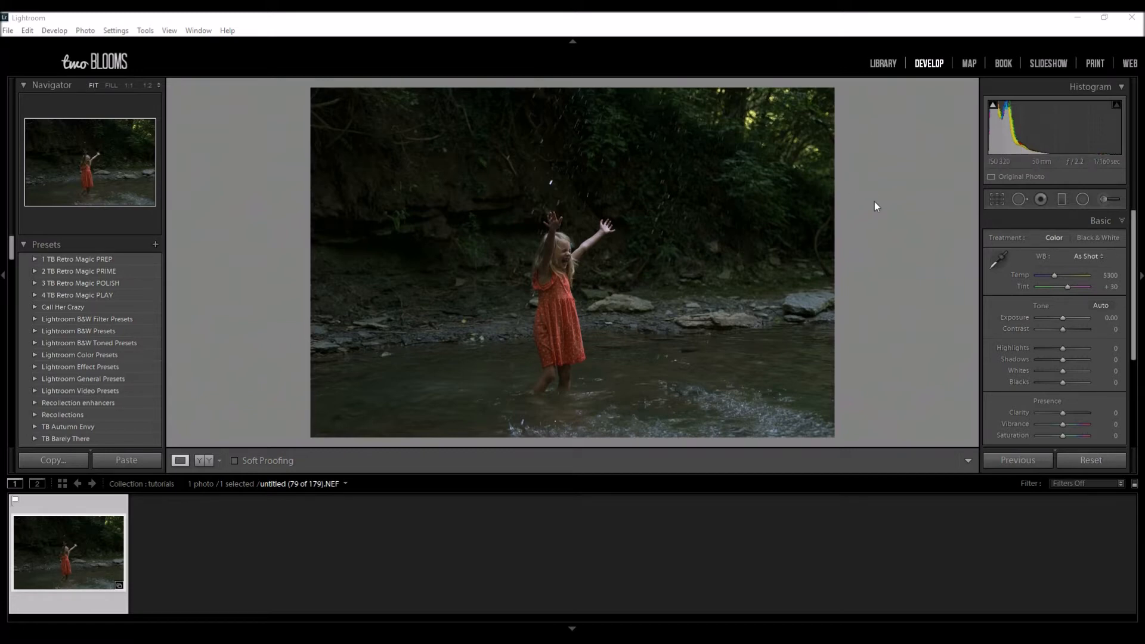
mouse_move(881, 203)
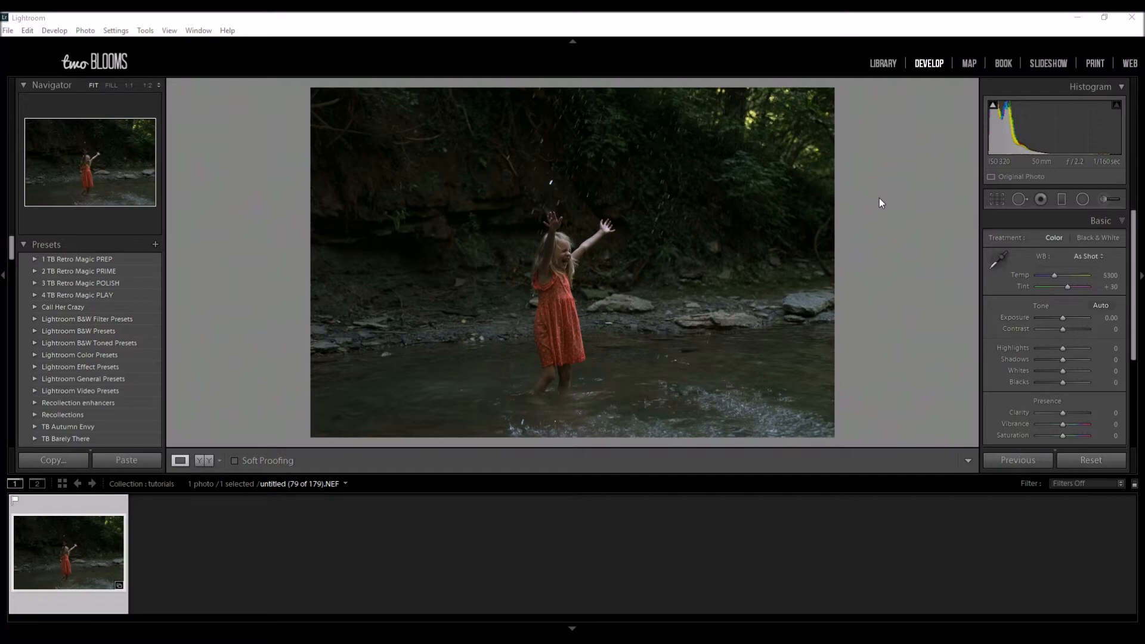
mouse_move(888, 216)
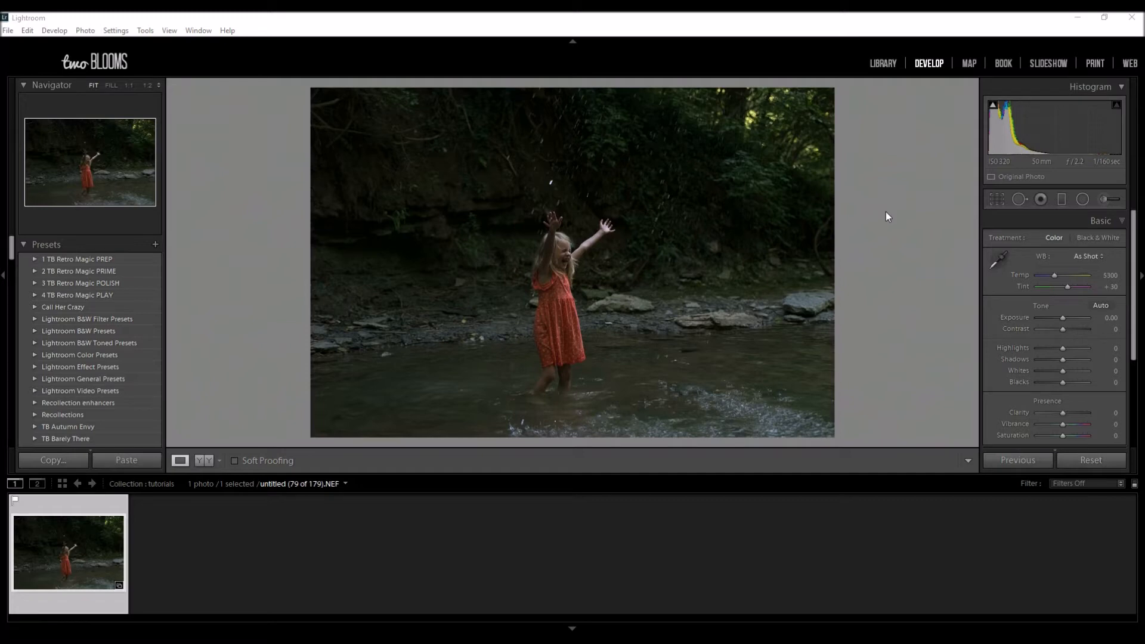
mouse_move(904, 224)
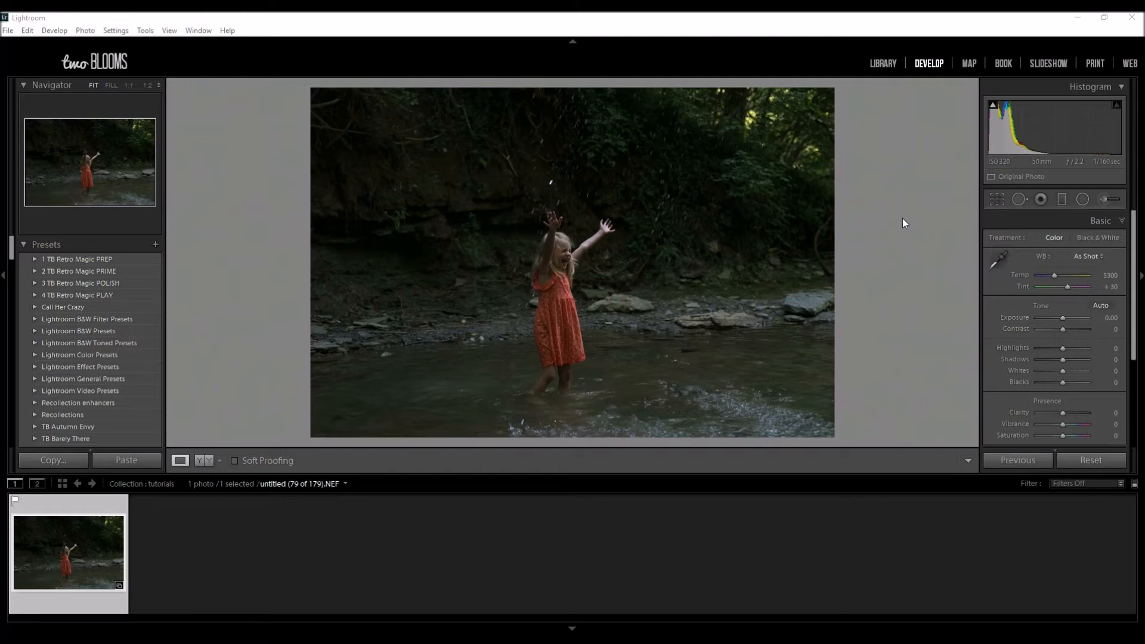
mouse_move(904, 223)
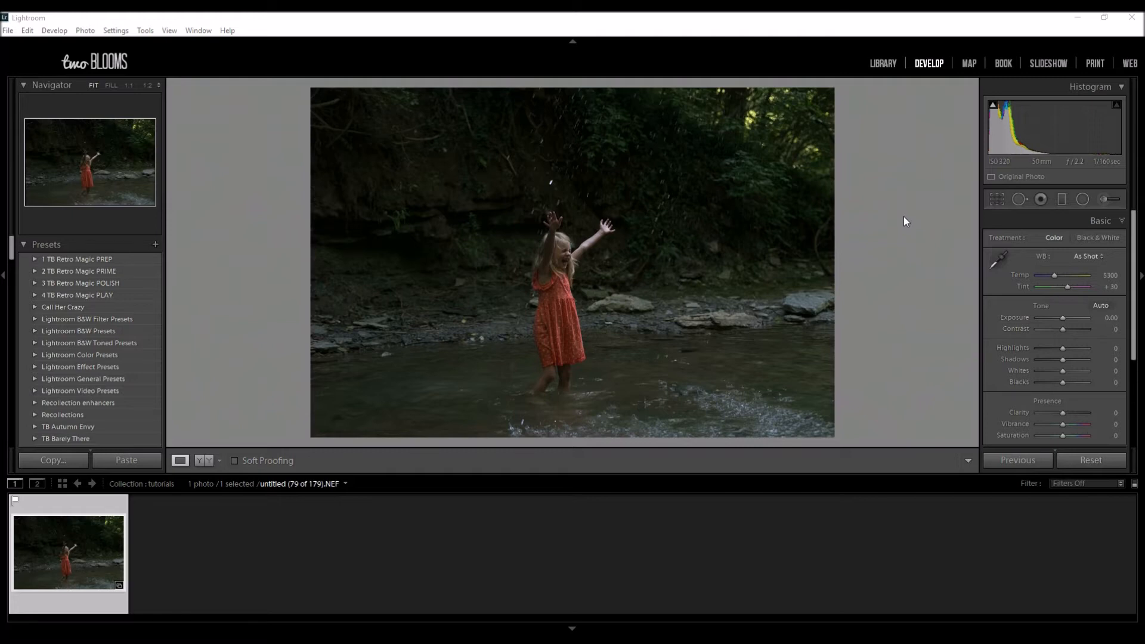
mouse_move(572, 164)
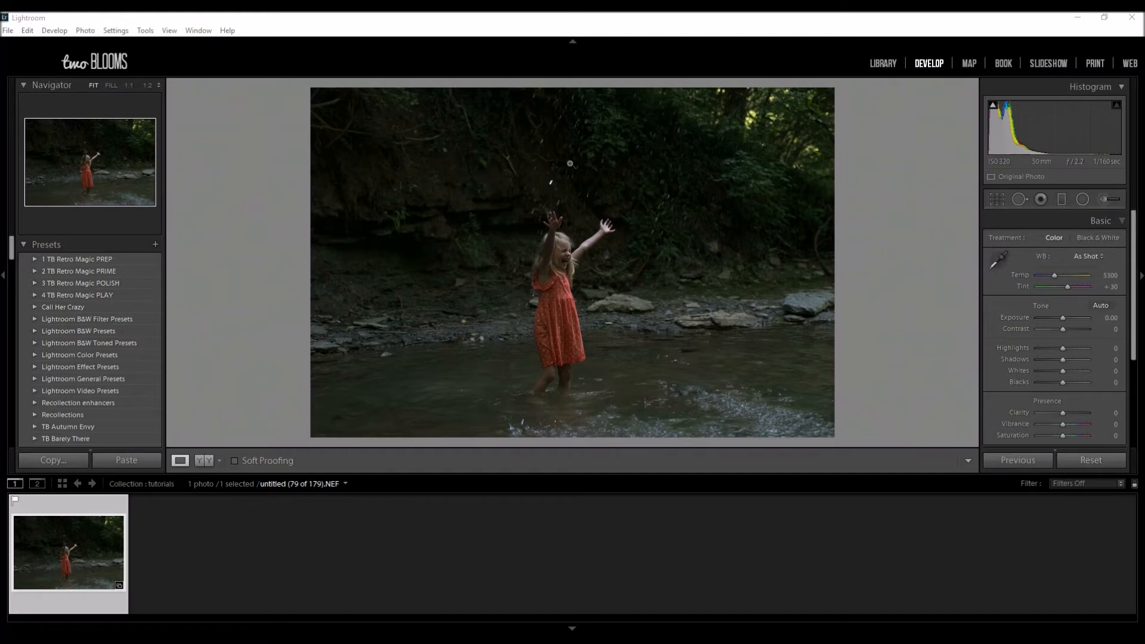
mouse_move(257, 308)
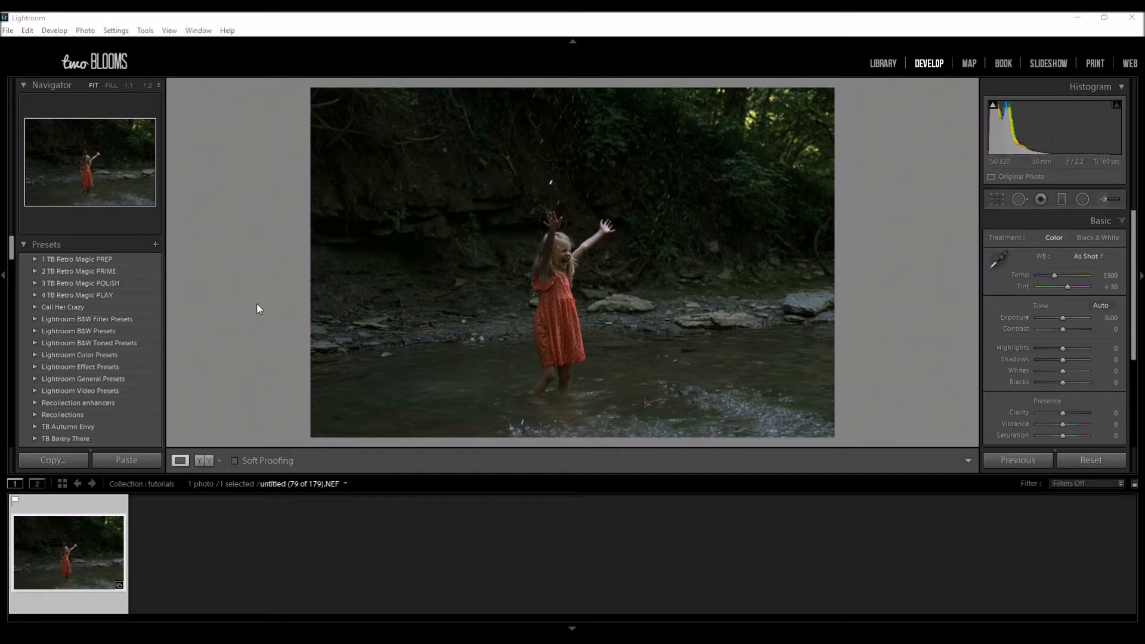
mouse_move(164, 316)
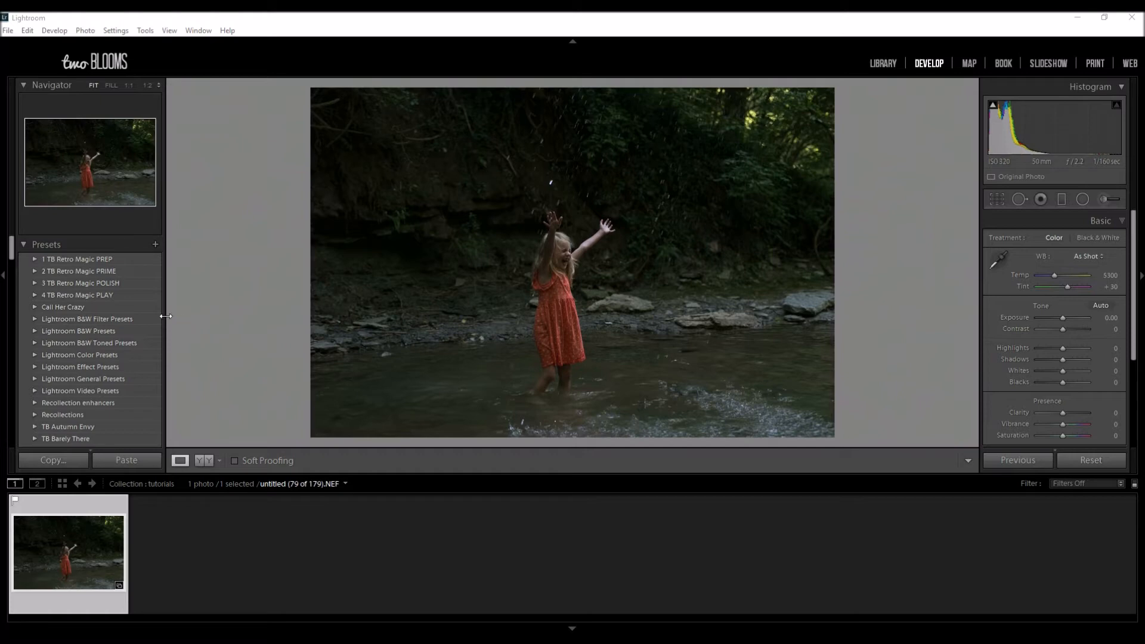
Step: Expand the TB Summer Craze preset folder to show Afternoon bliss and its other presets
scroll(down, 3)
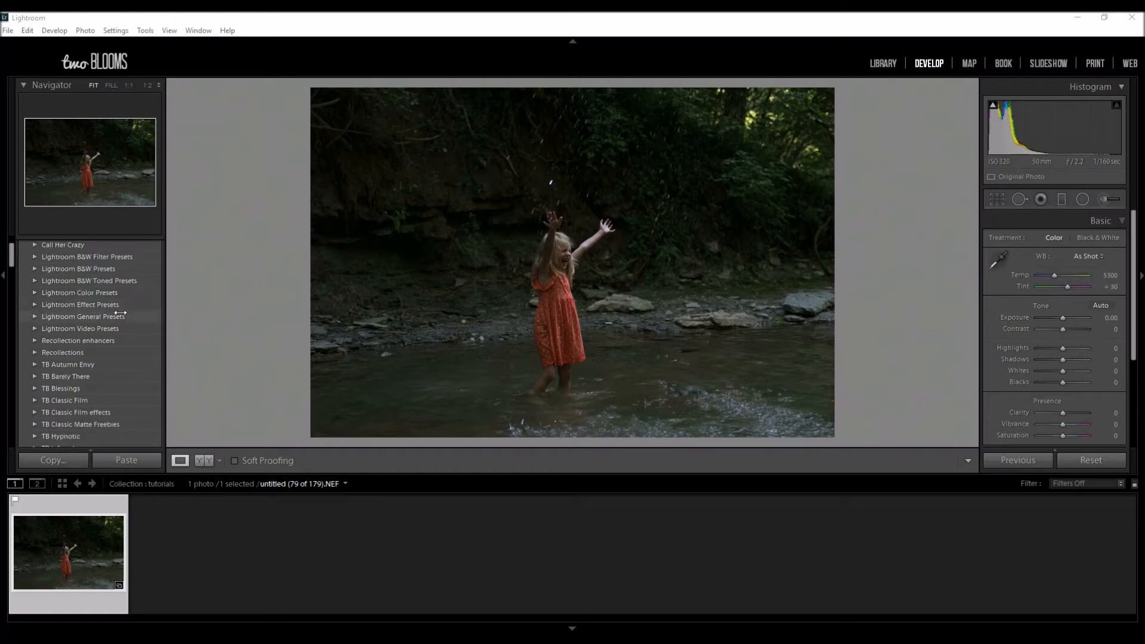
scroll(down, 3)
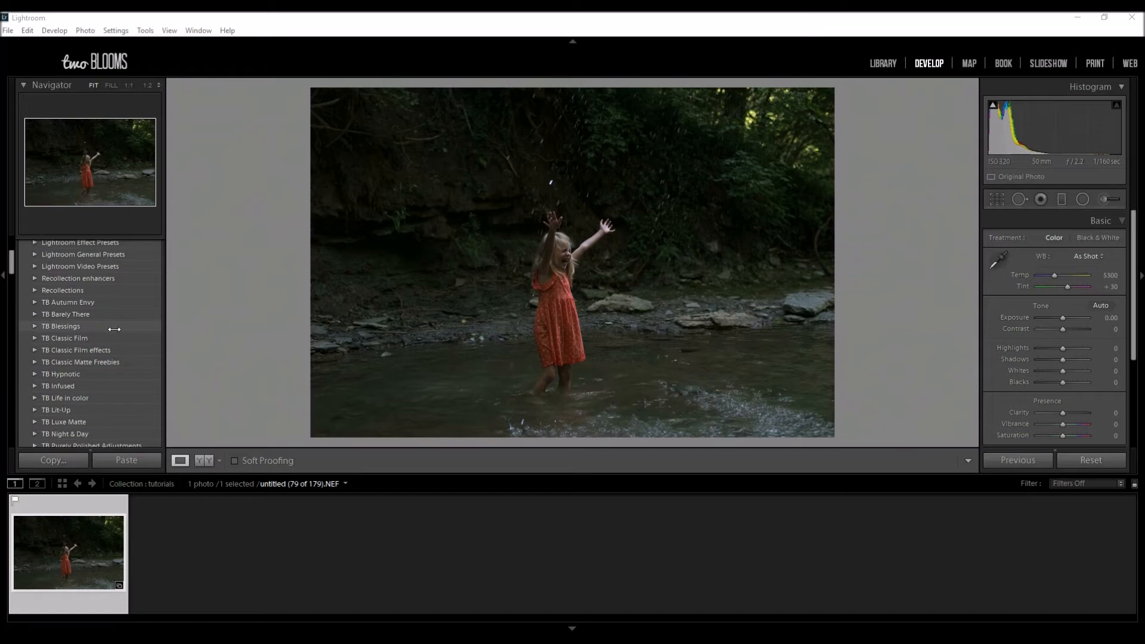
click(80, 395)
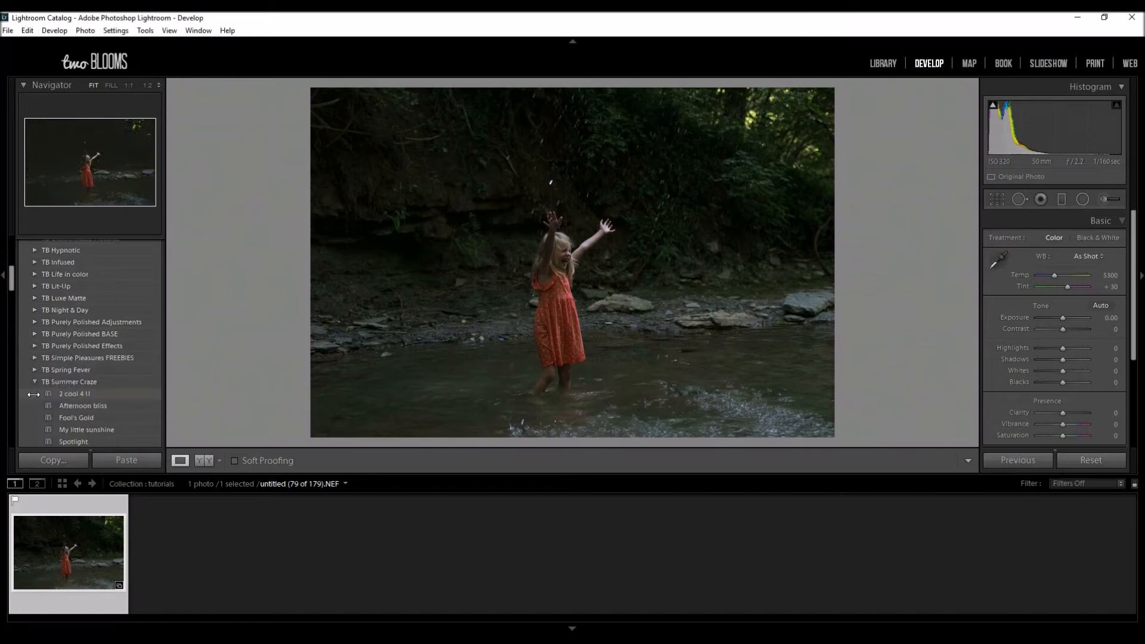
mouse_move(180, 388)
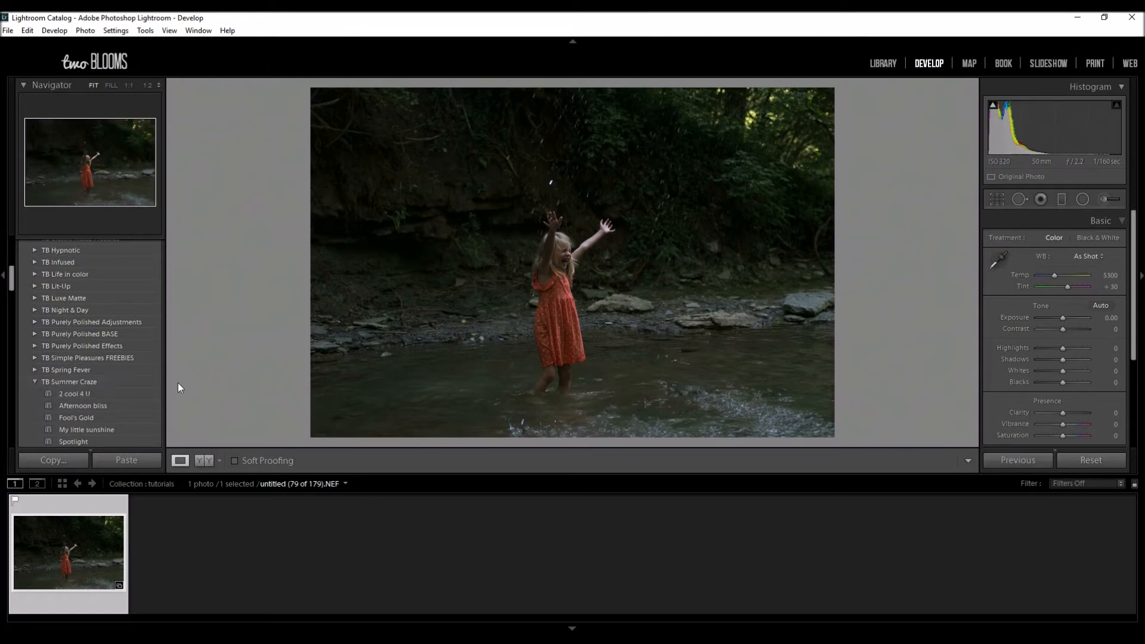
scroll(down, 3)
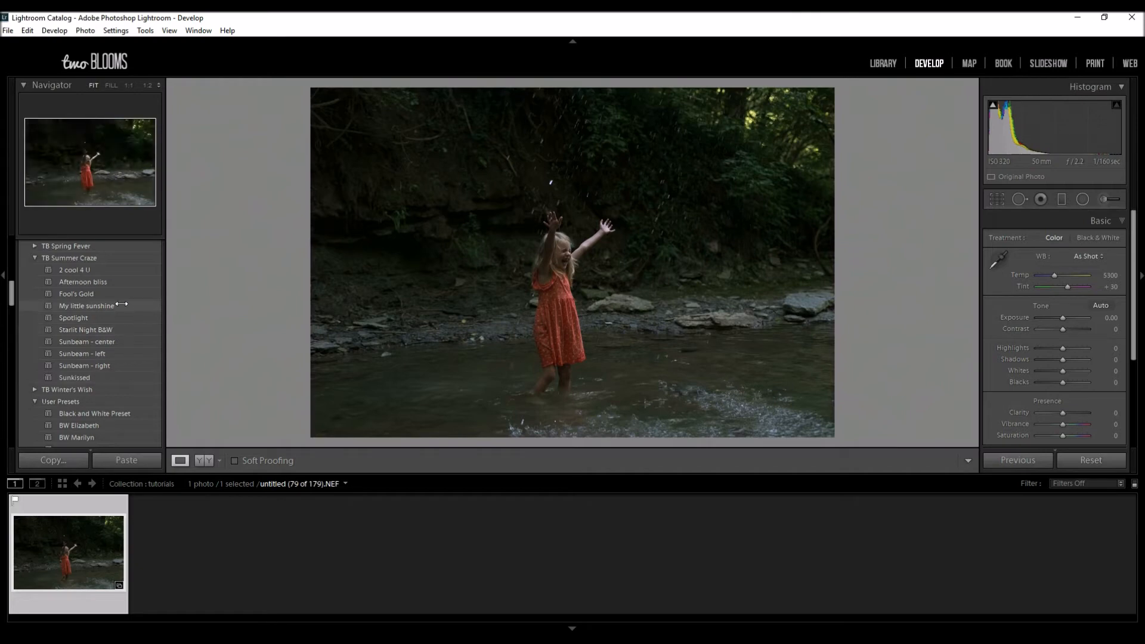
mouse_move(121, 294)
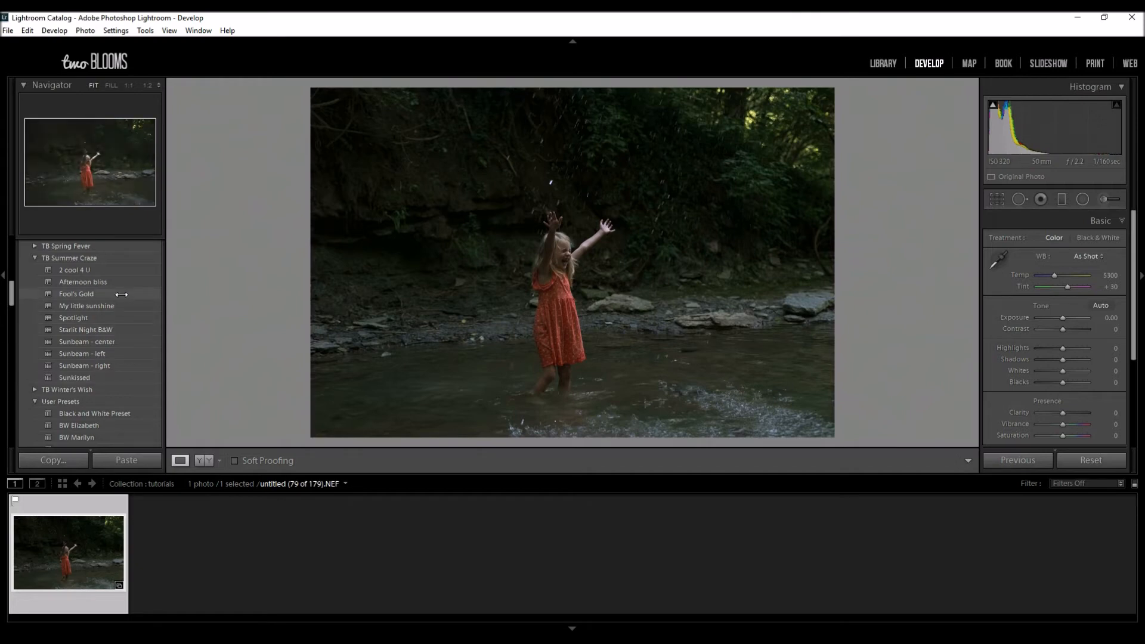
mouse_move(121, 282)
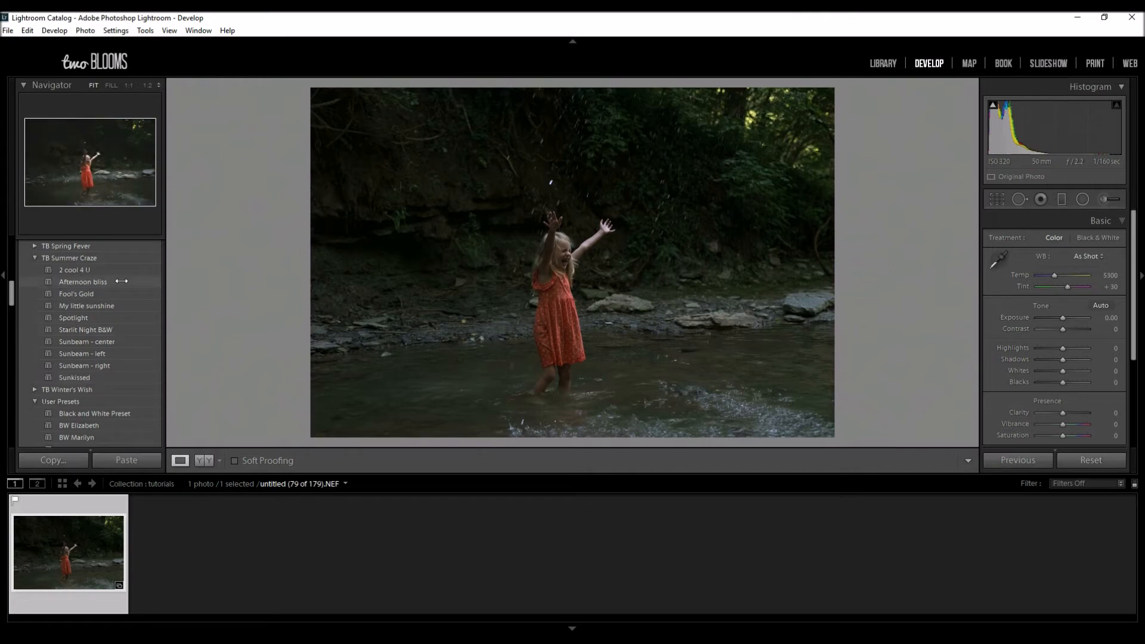
mouse_move(82, 281)
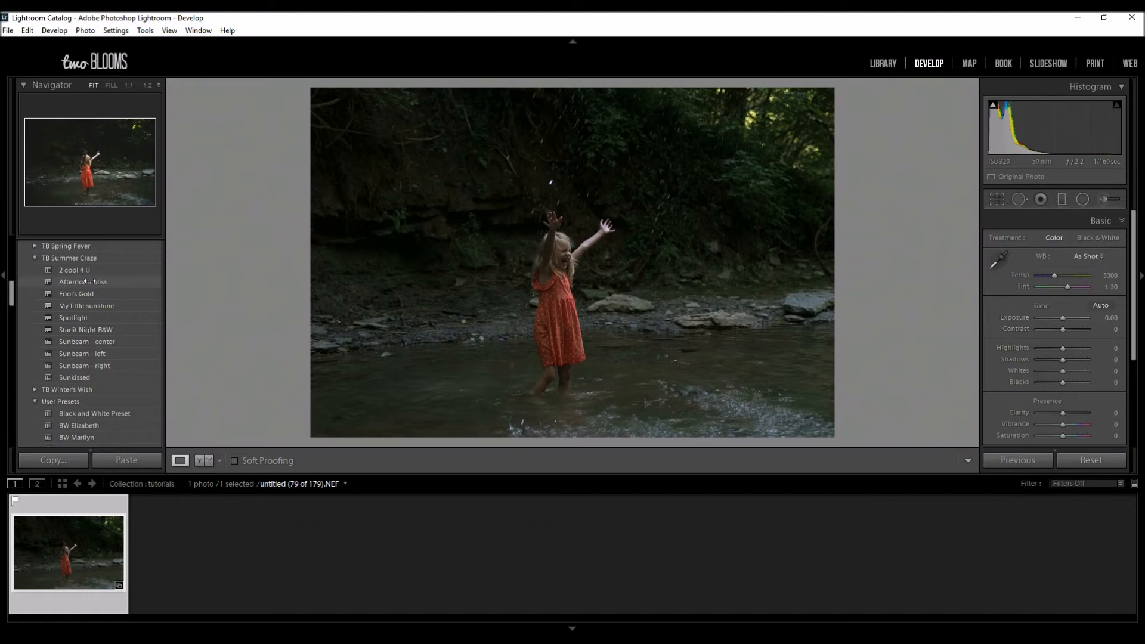
Step: Apply the Afternoon bliss preset and bring Highlights down to −17
click(82, 283)
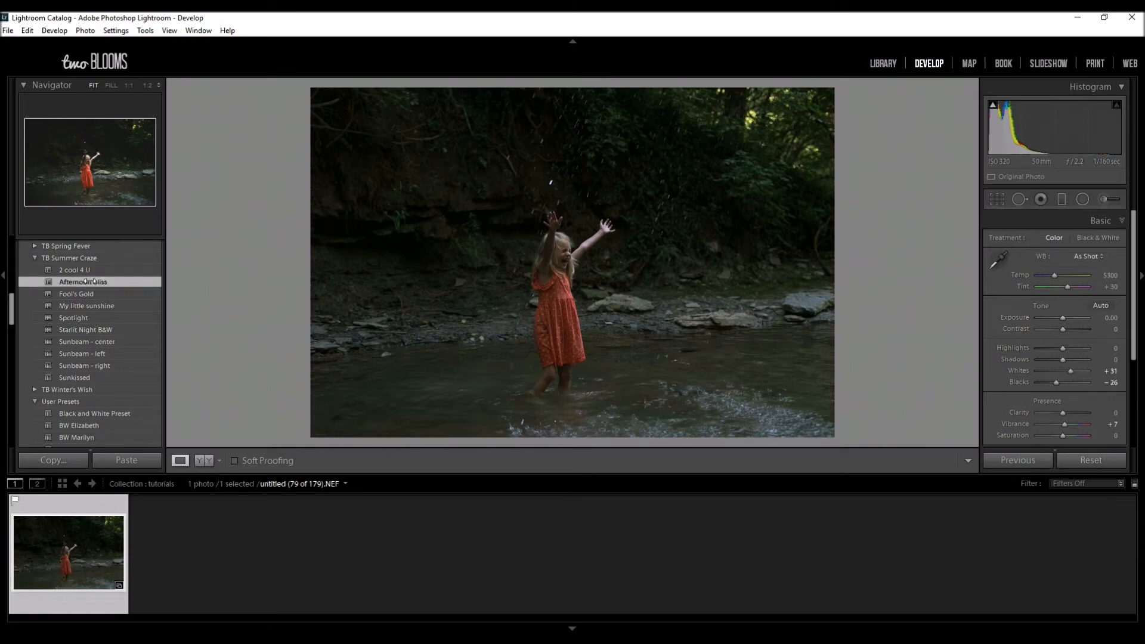
click(82, 282)
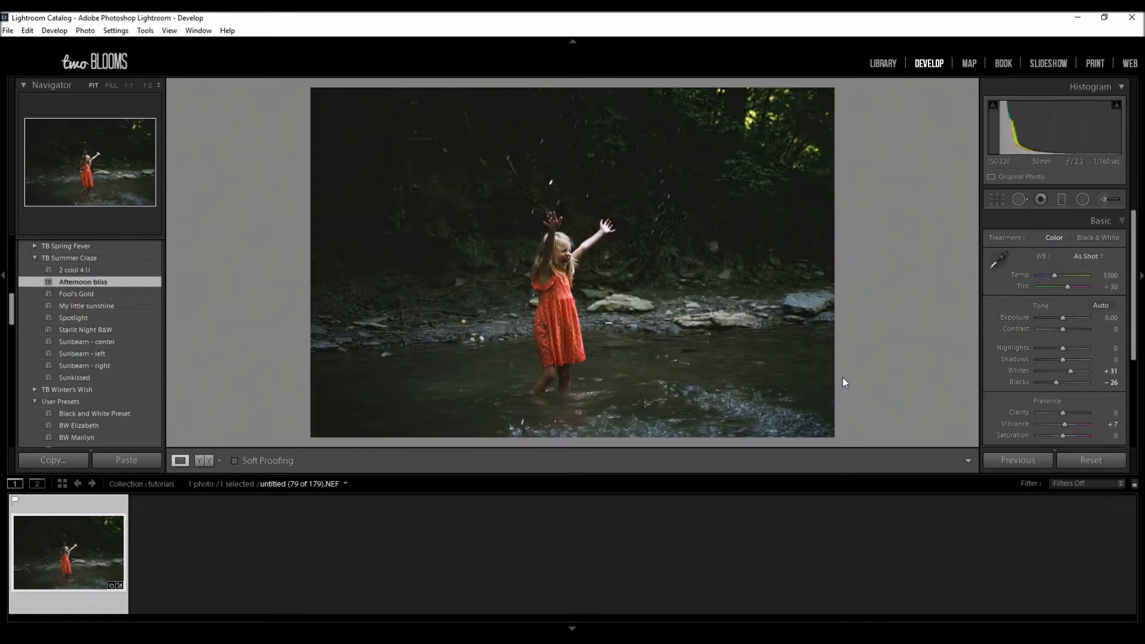
mouse_move(768, 427)
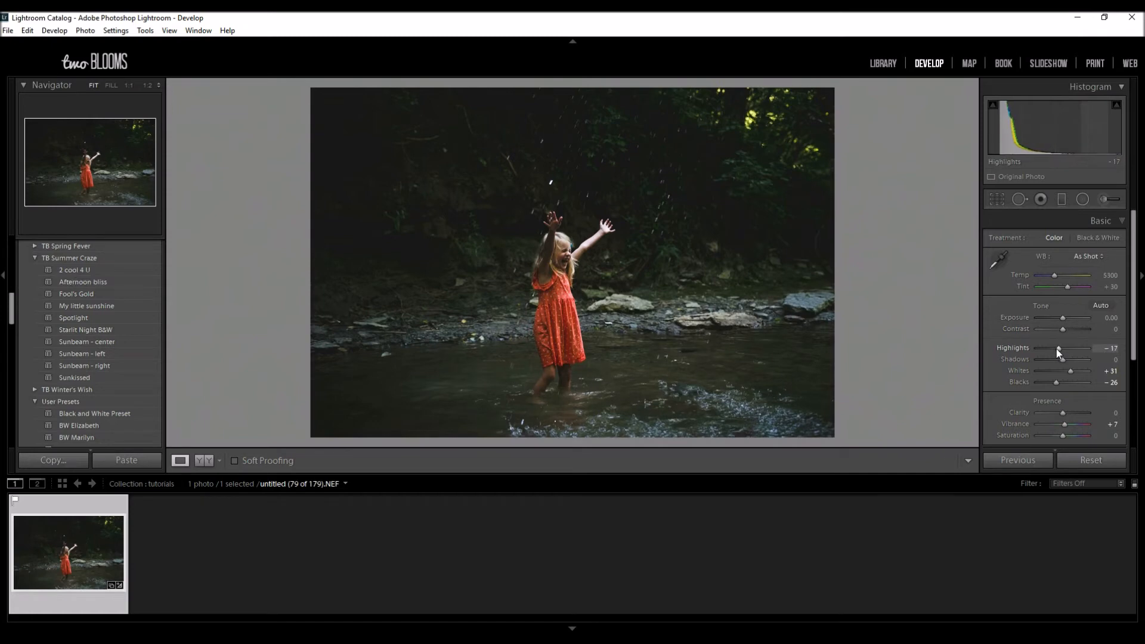
mouse_move(616, 365)
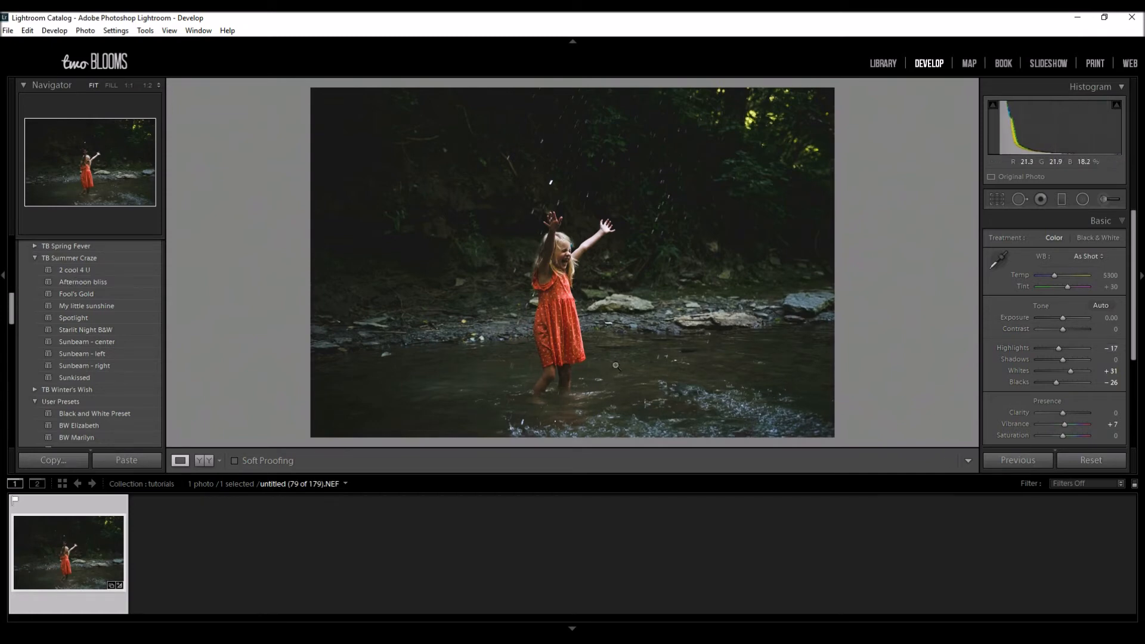
mouse_move(618, 219)
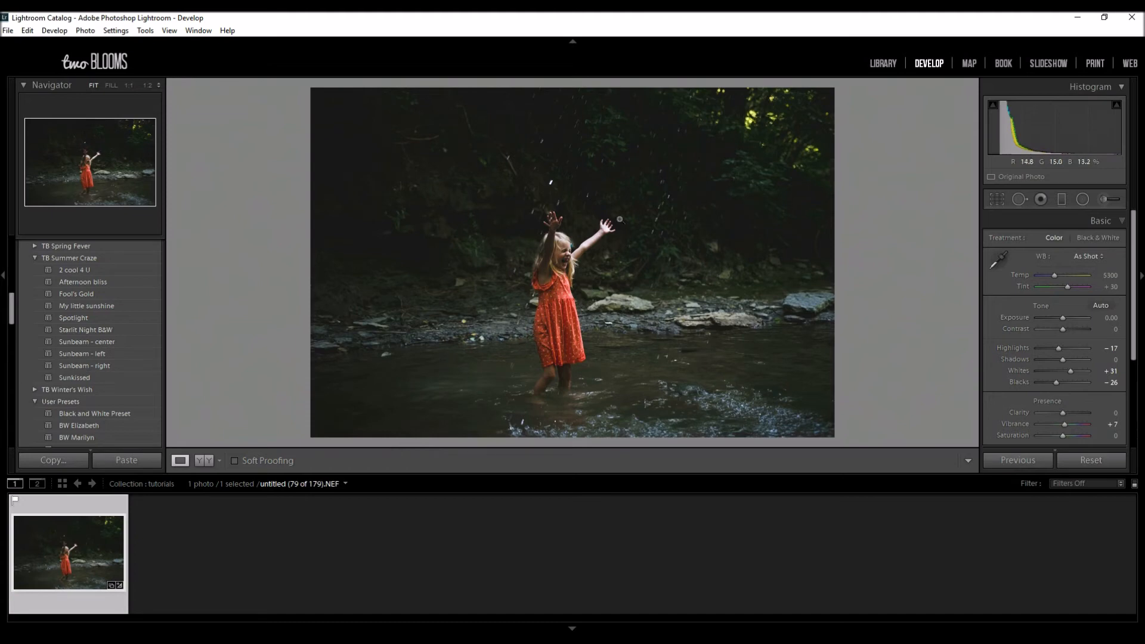
Step: Draw a radial filter around the girl with Exposure 1.01 and confirm it
click(1083, 198)
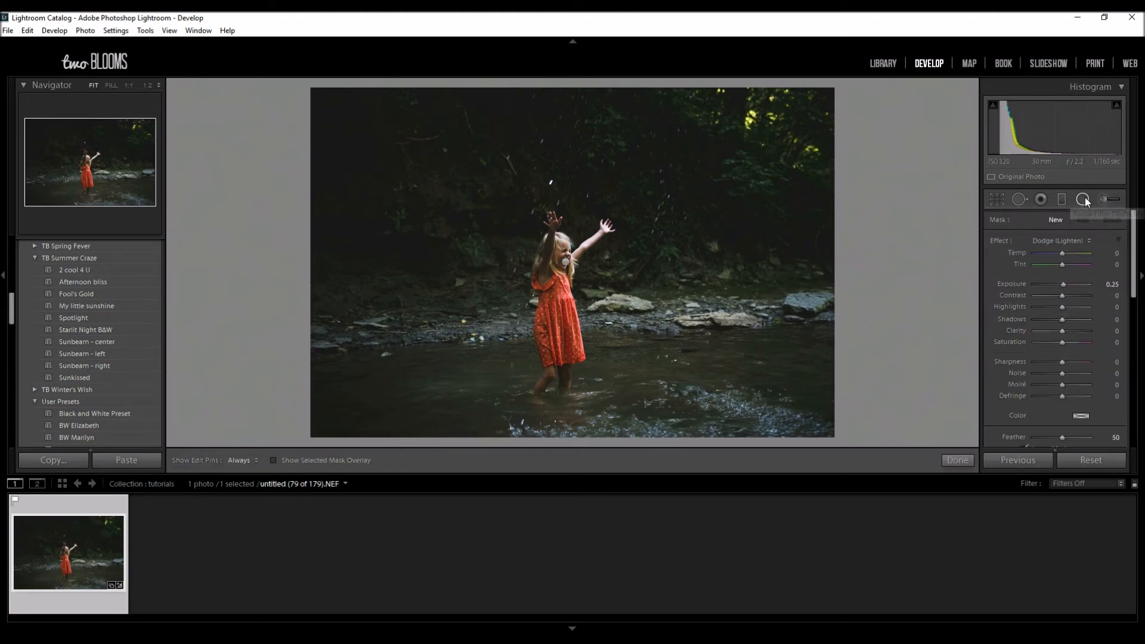
mouse_move(569, 263)
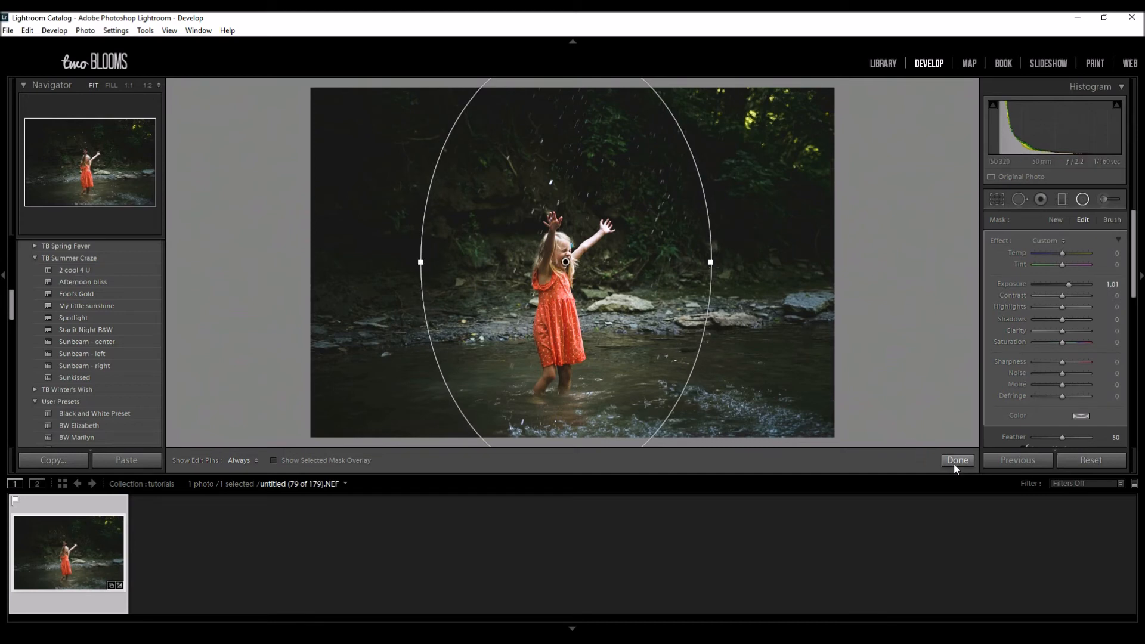
click(958, 460)
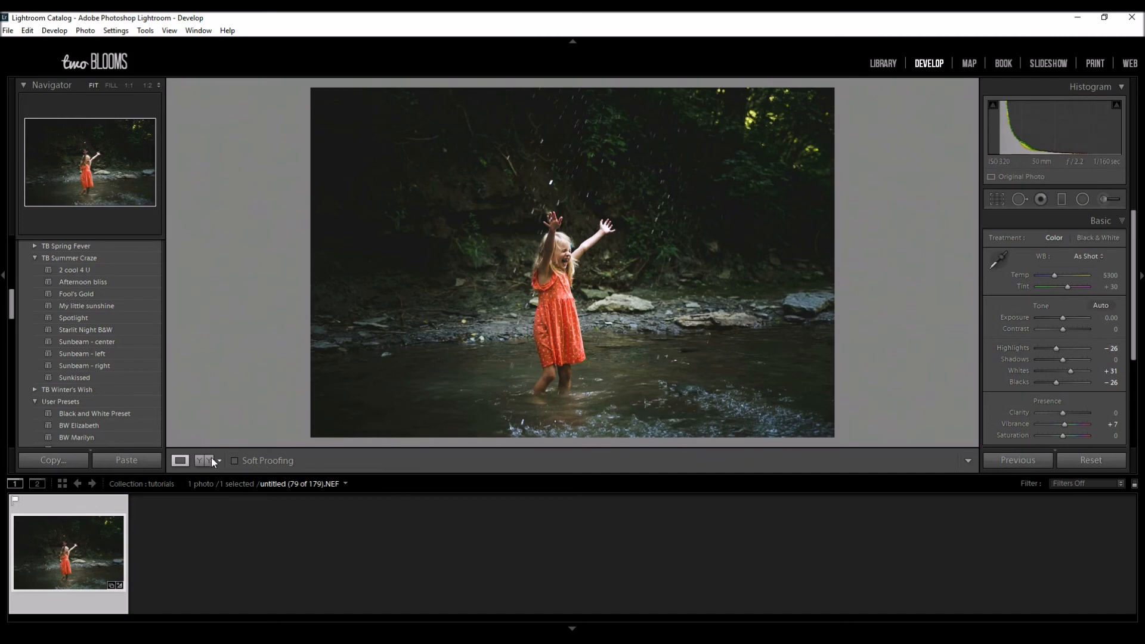
Step: Compare the edited photo with the original in Before/After view, then return to Loupe View
click(205, 461)
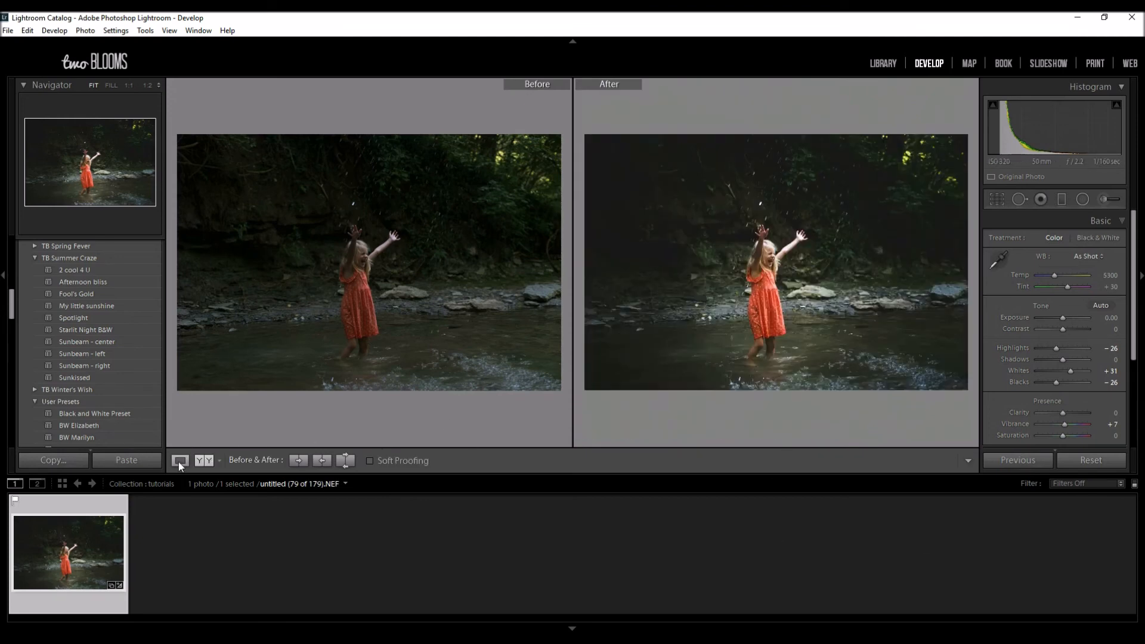
click(180, 461)
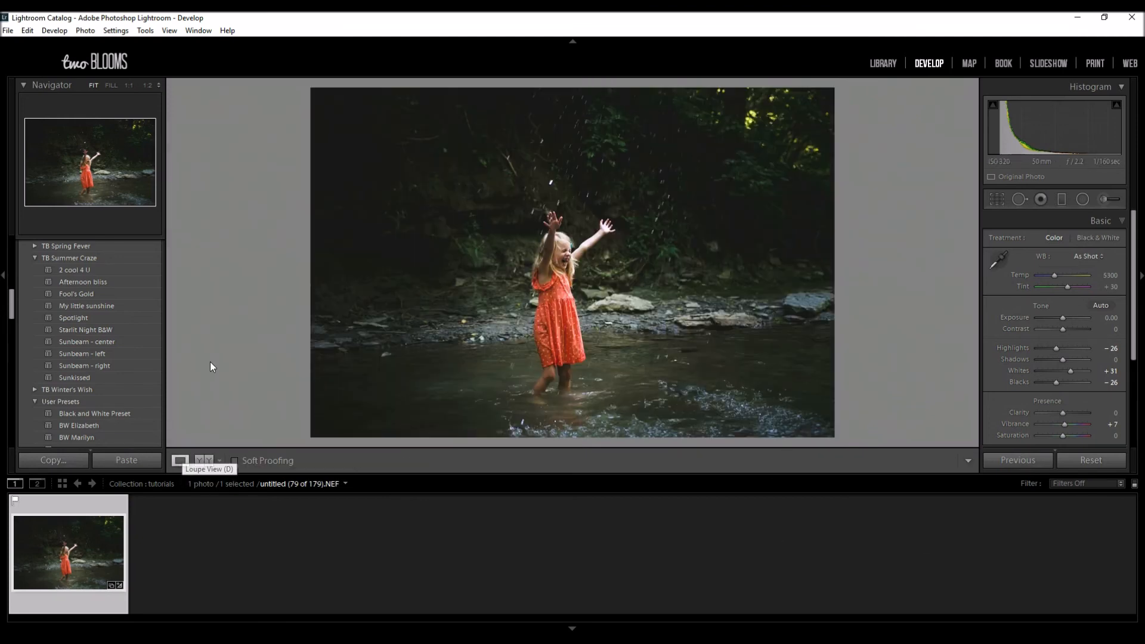
mouse_move(221, 336)
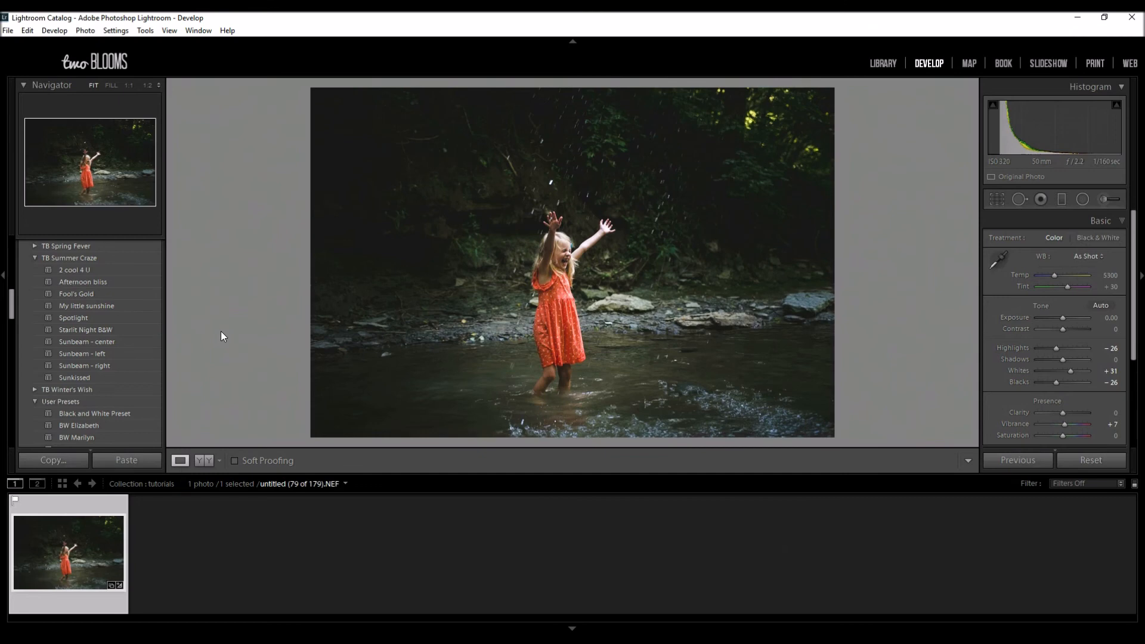